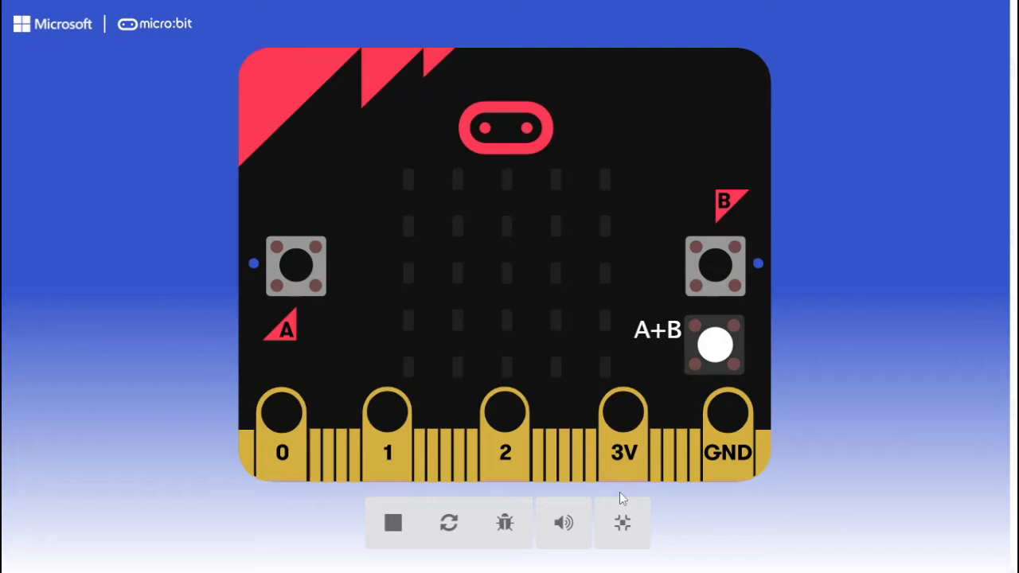
pyautogui.moveTo(270, 287)
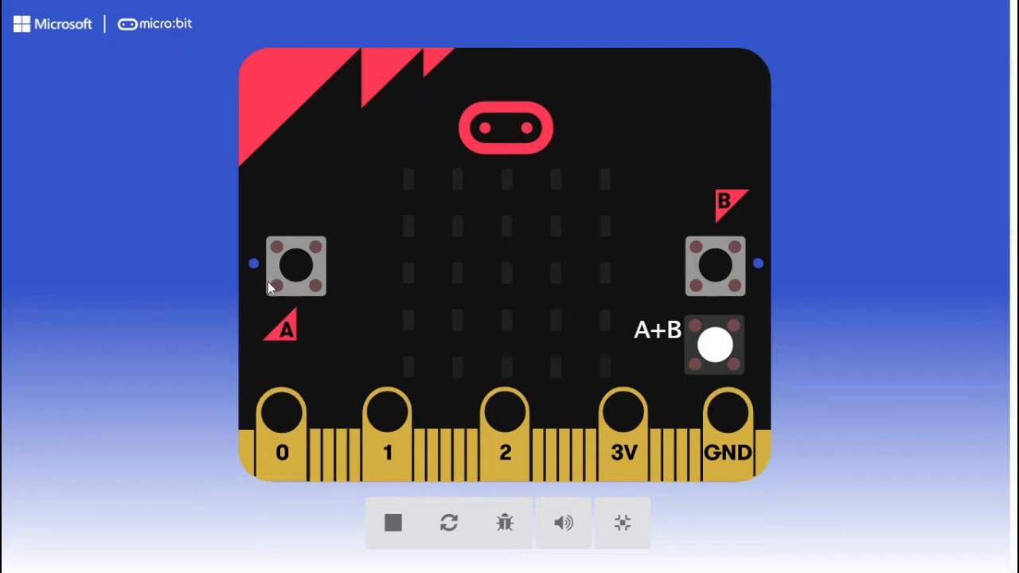
# Demo the program: button A shows 21°C, A+B clears, then exit full screen.
pyautogui.click(295, 265)
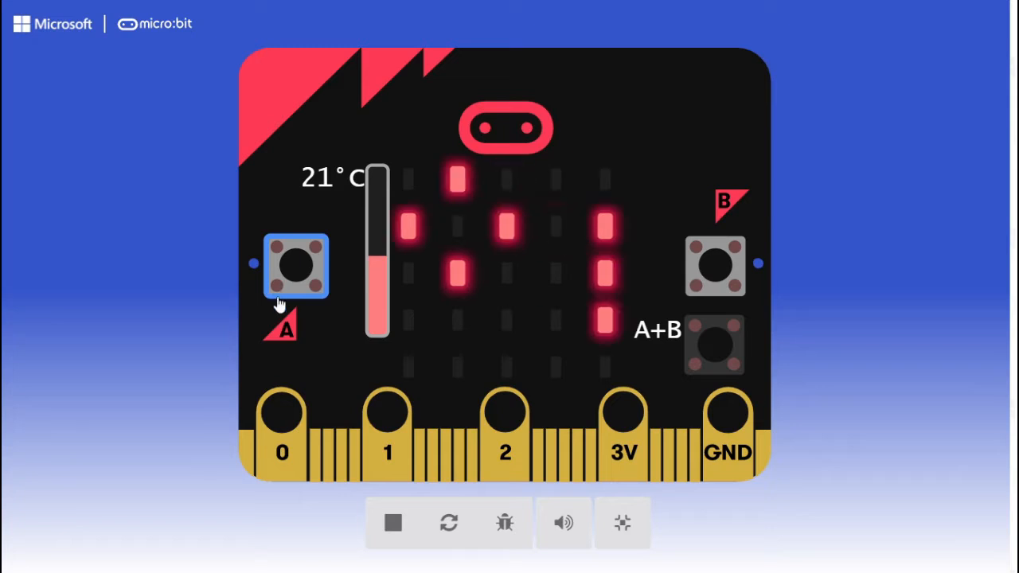
pyautogui.click(713, 344)
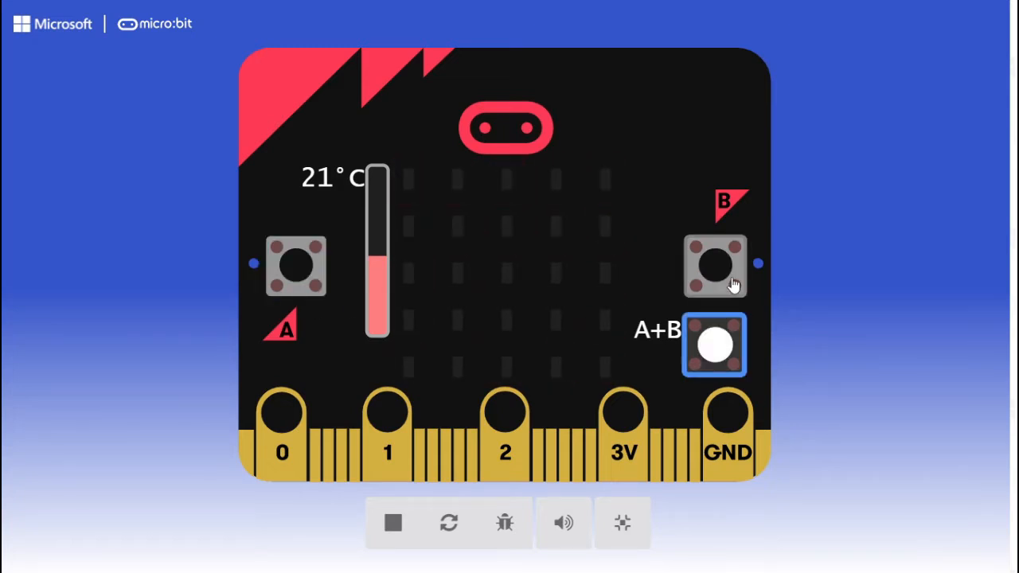
pyautogui.click(714, 265)
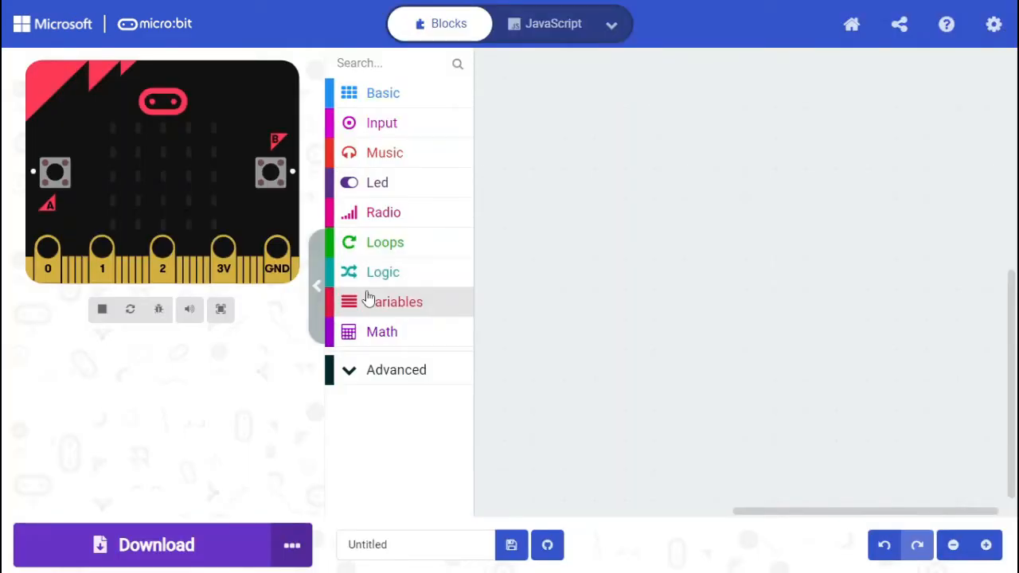
# Make two new variables named 'Image' and 'Temperature' from the Variables category.
pyautogui.click(394, 301)
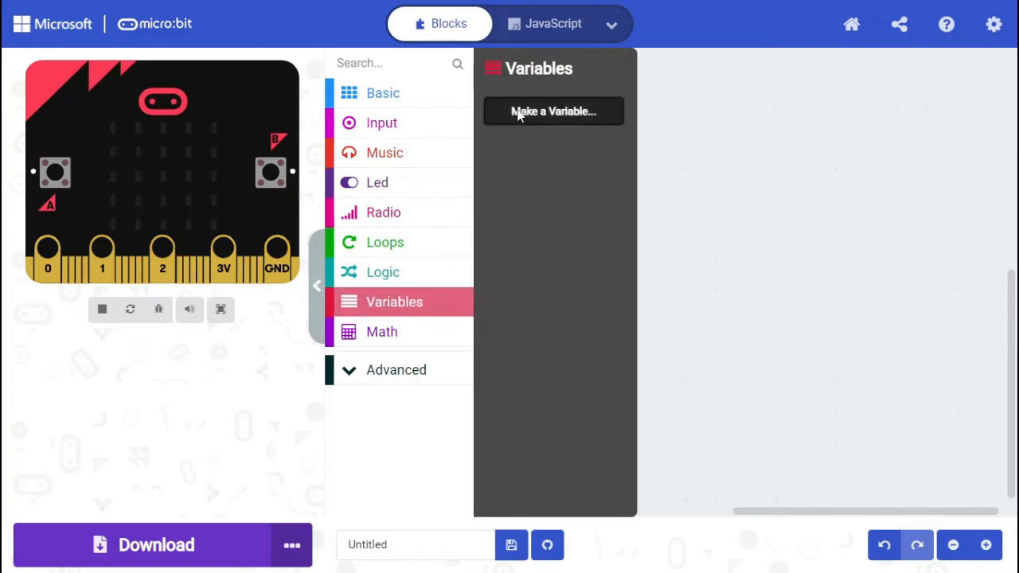
pyautogui.click(553, 111)
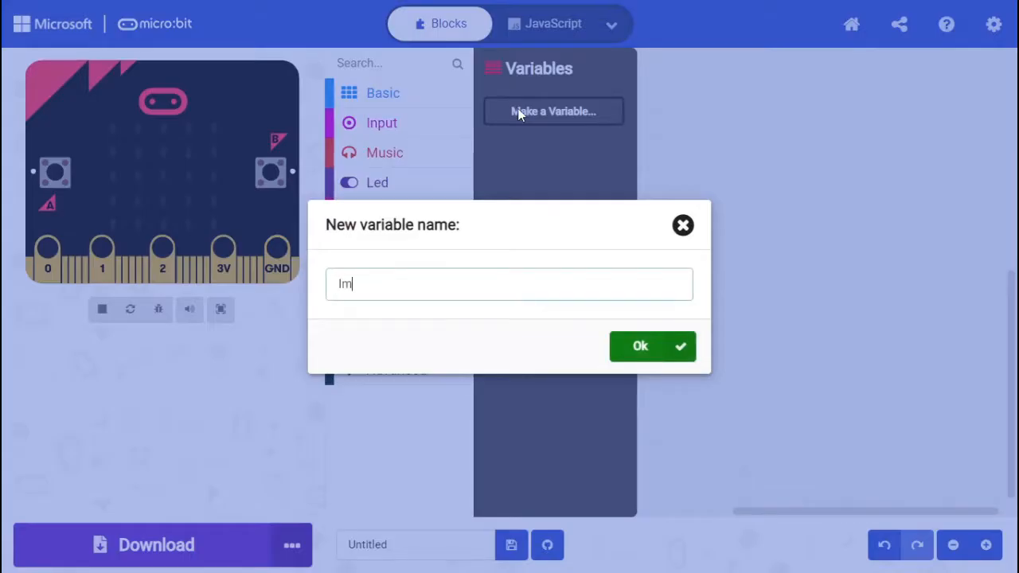
pyautogui.click(640, 346)
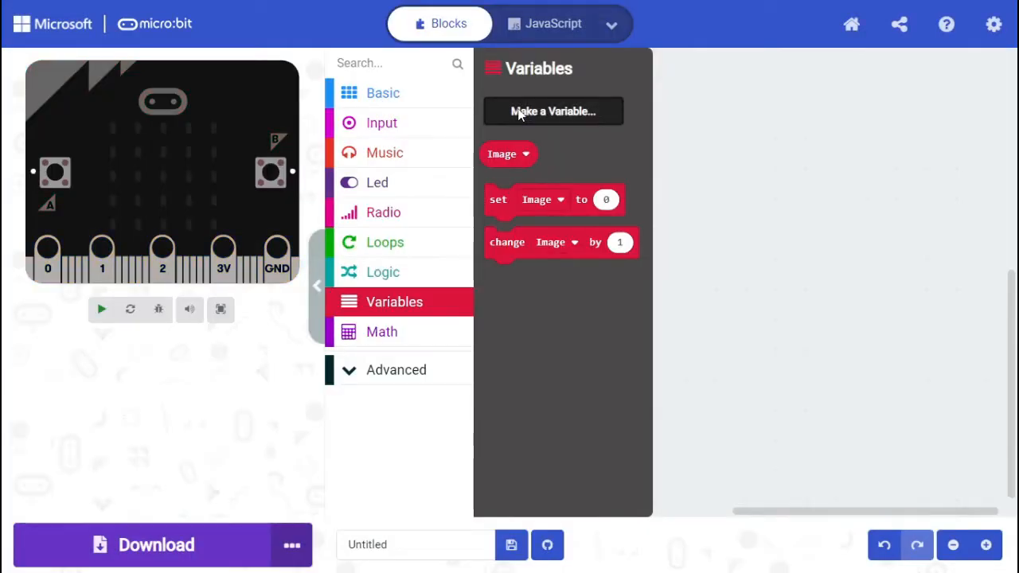
pyautogui.write('Tempera')
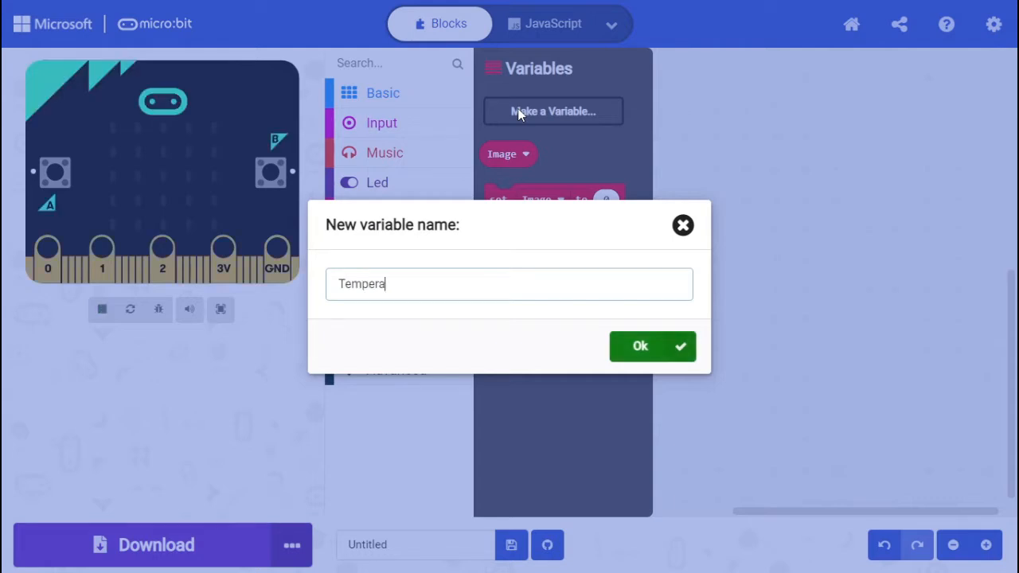
pyautogui.click(640, 345)
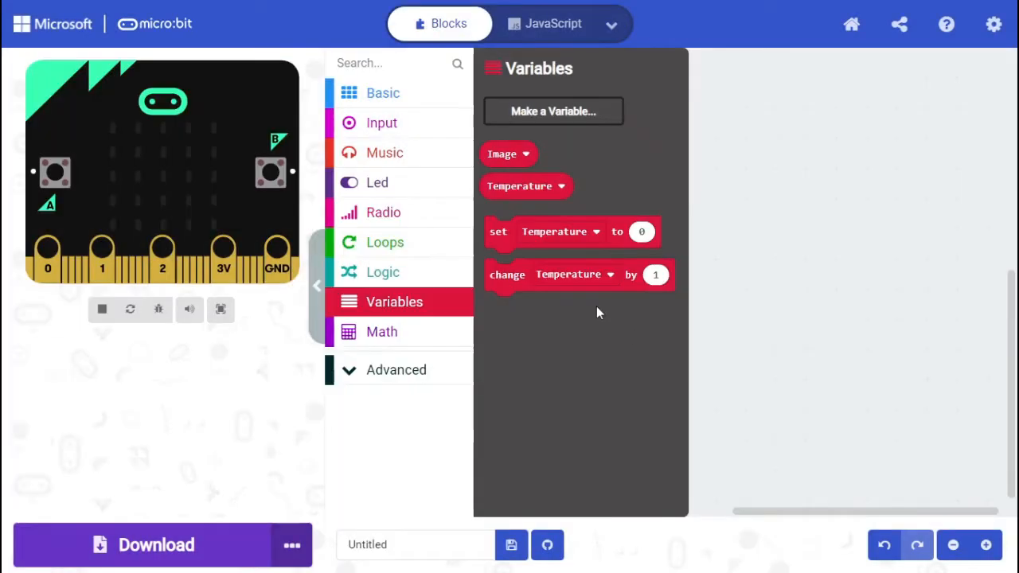
# Place an 'on button A pressed' handler with a set block storing a °C image into Image.
pyautogui.click(381, 123)
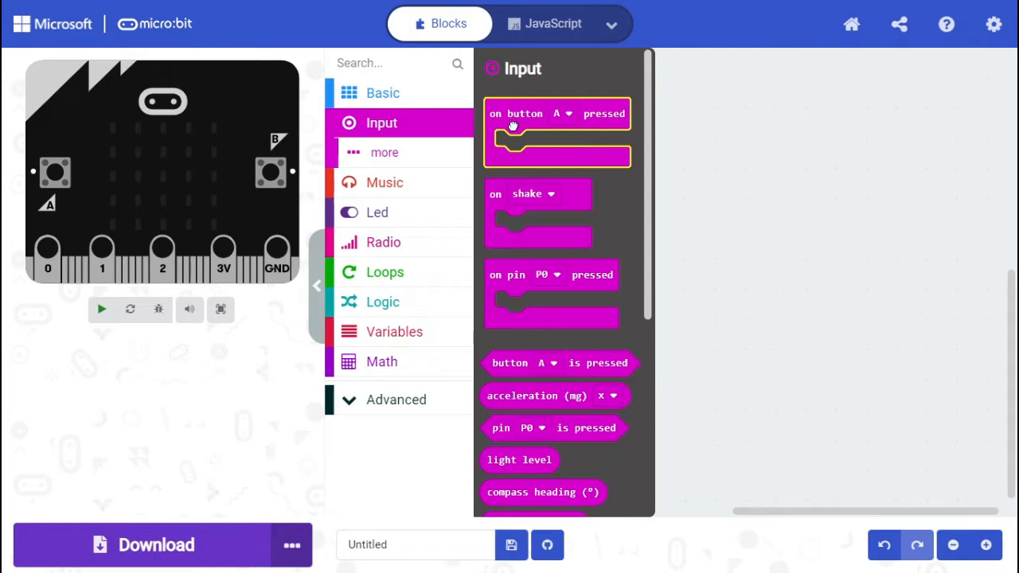
pyautogui.click(394, 302)
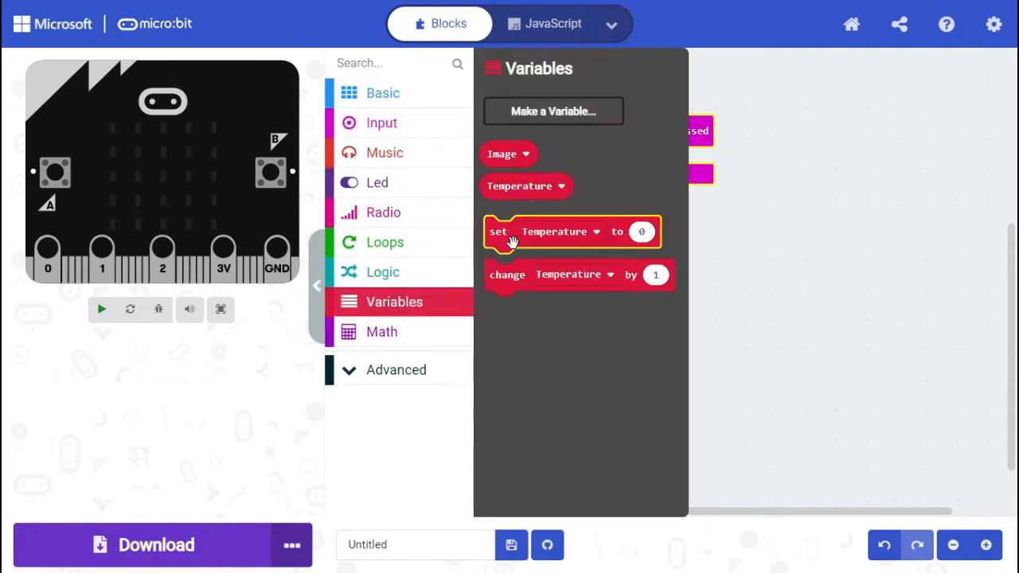
pyautogui.click(690, 162)
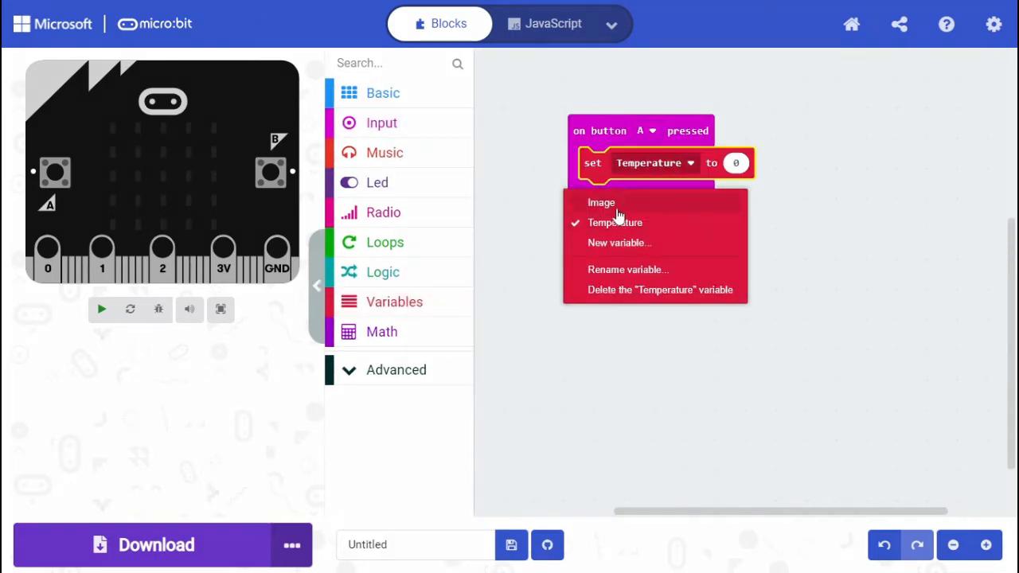
pyautogui.click(601, 202)
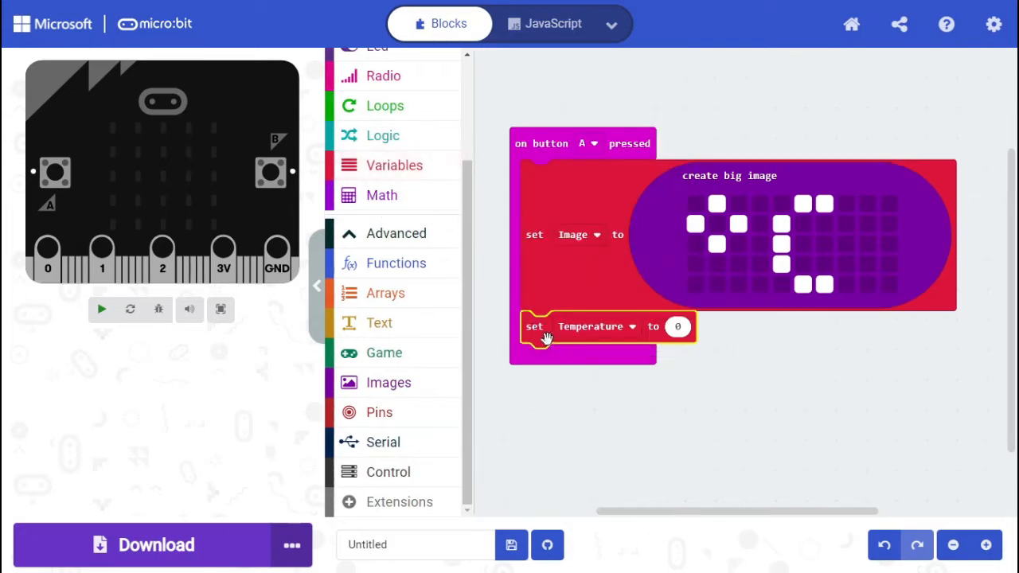
# Put the temperature (°C) reading into set Temperature, then add show number and scroll image.
pyautogui.click(381, 123)
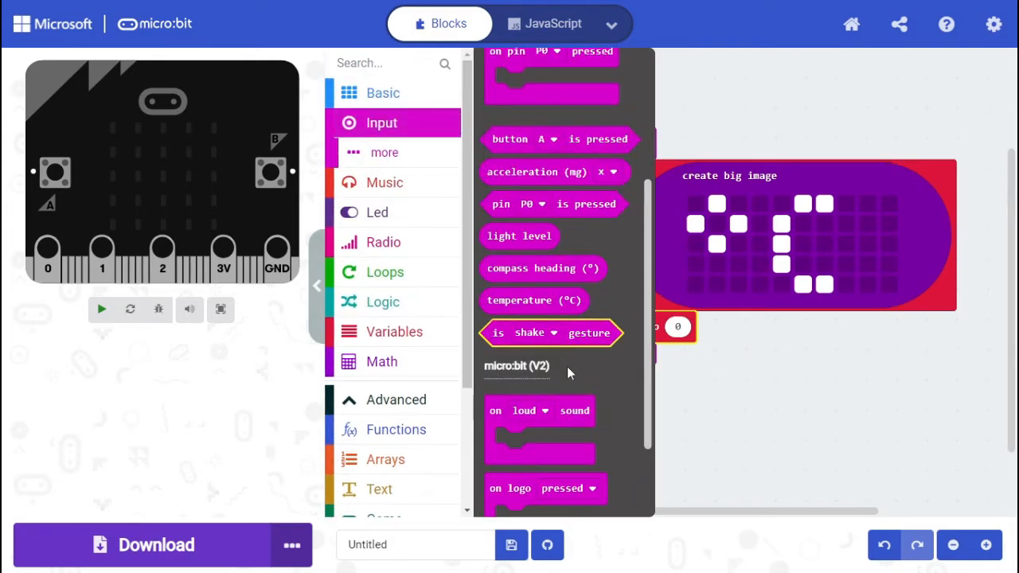
pyautogui.click(101, 309)
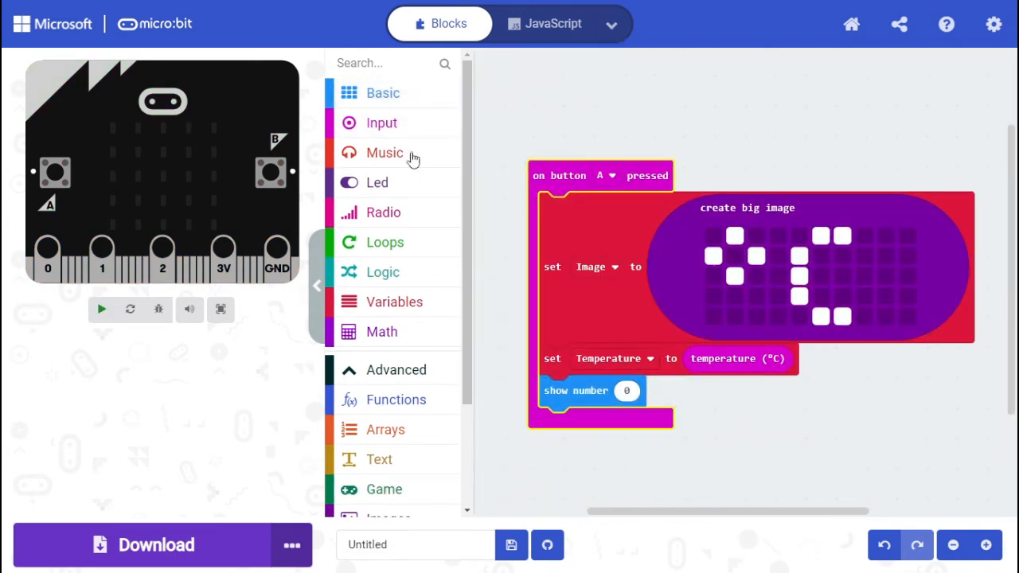
pyautogui.click(394, 301)
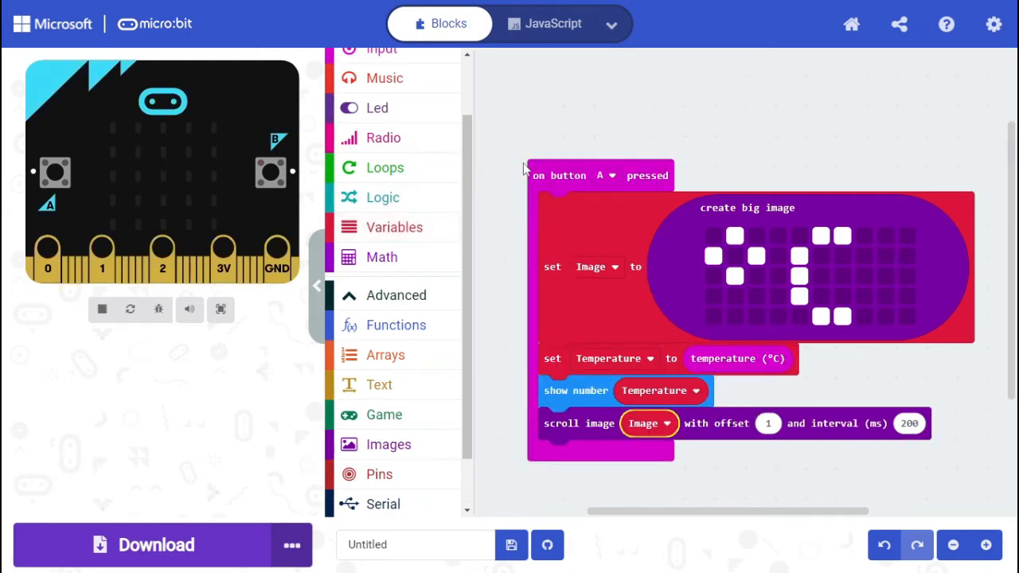
# Duplicate the button A handler into a button B copy with a °F picture.
pyautogui.rightClick(565, 175)
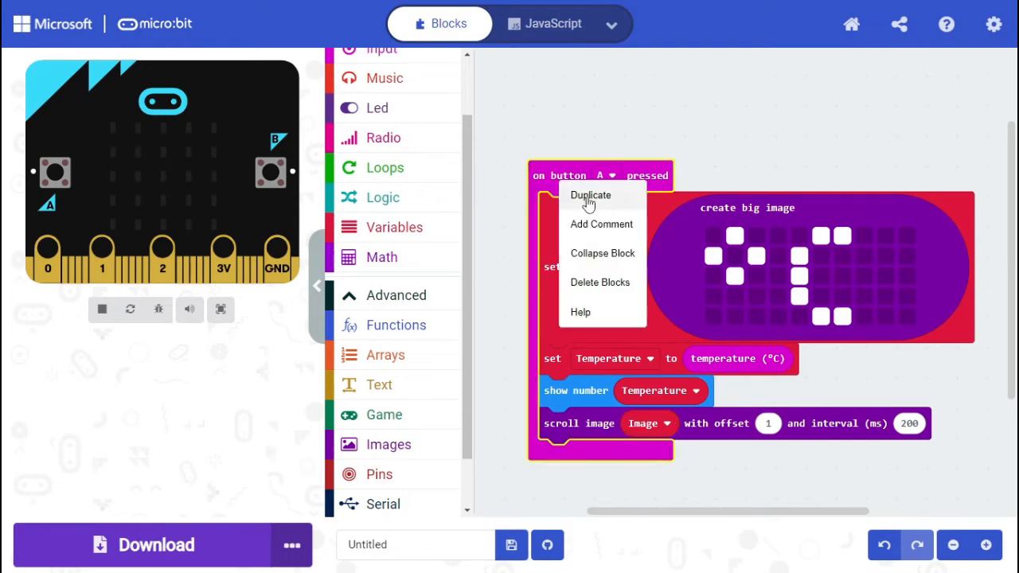
pyautogui.click(591, 195)
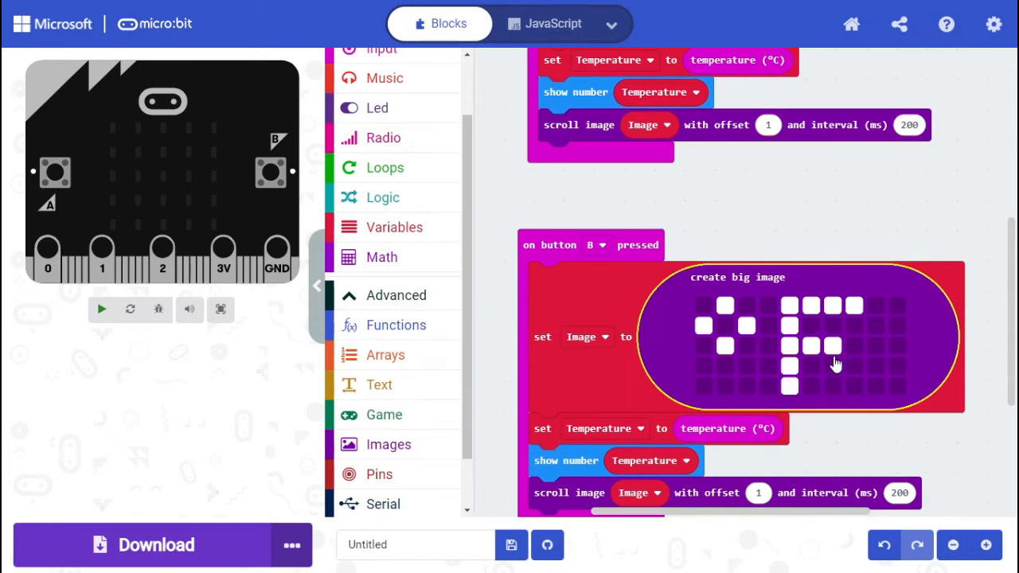
pyautogui.scroll(-3)
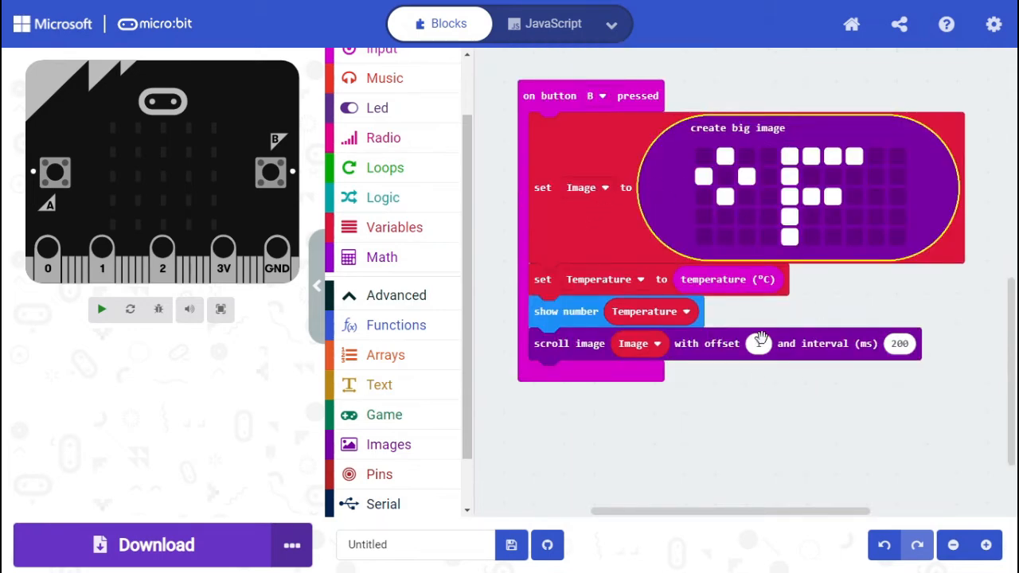
pyautogui.click(102, 309)
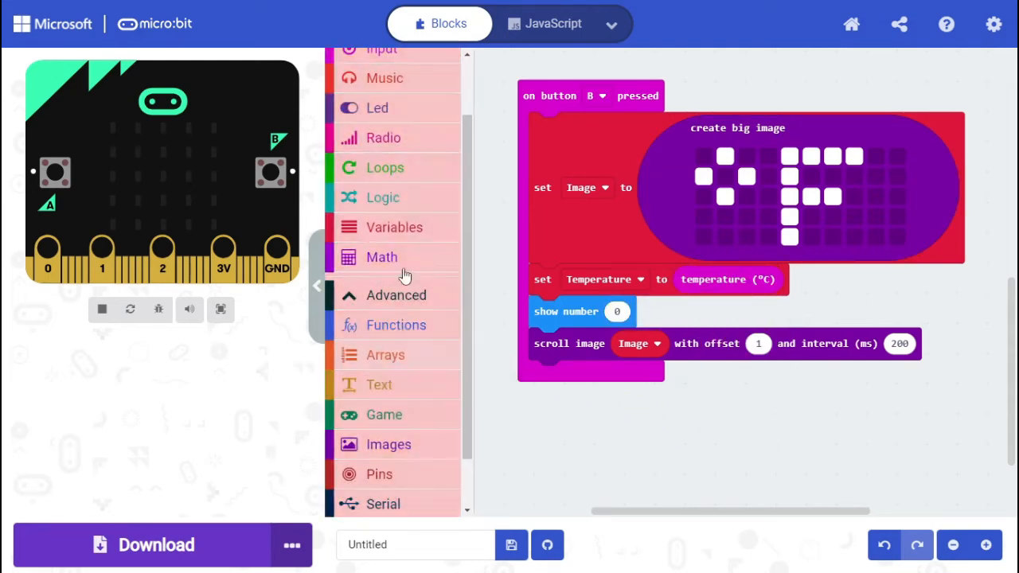
# Build Temperature × 1.8 + 32 in show number using Math multiply and add blocks.
pyautogui.click(381, 257)
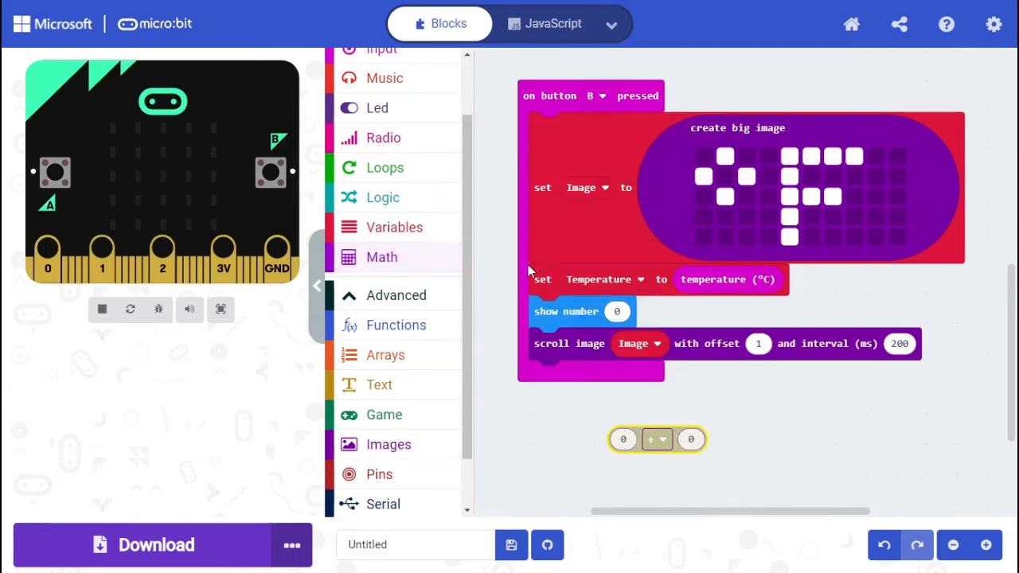
pyautogui.click(381, 256)
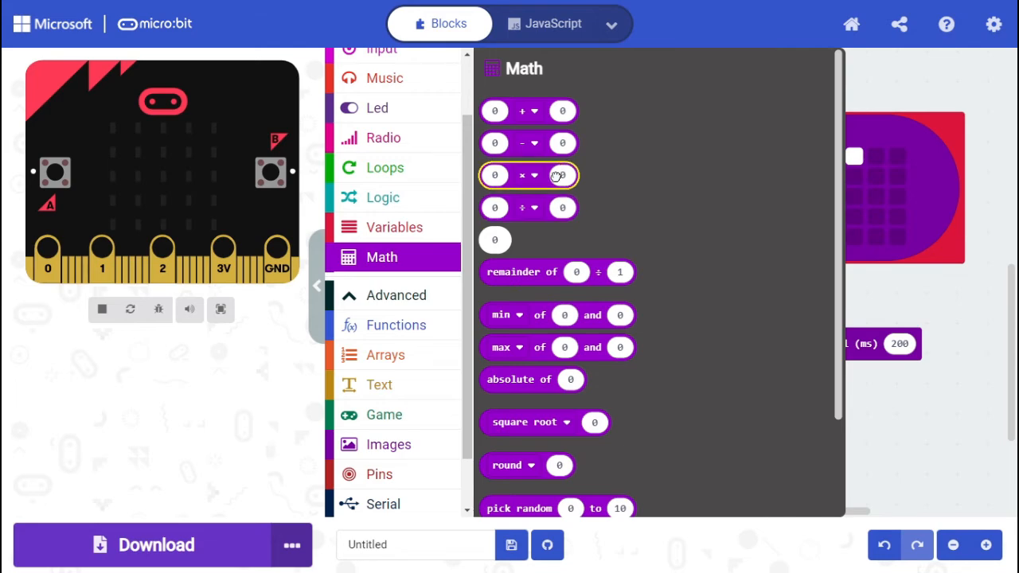
pyautogui.click(393, 227)
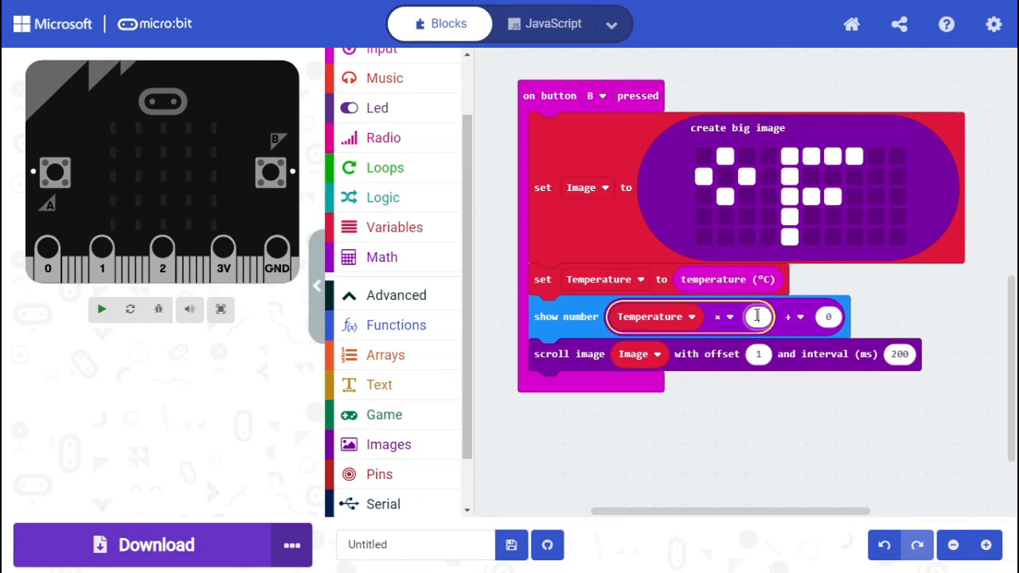
pyautogui.write('1.8')
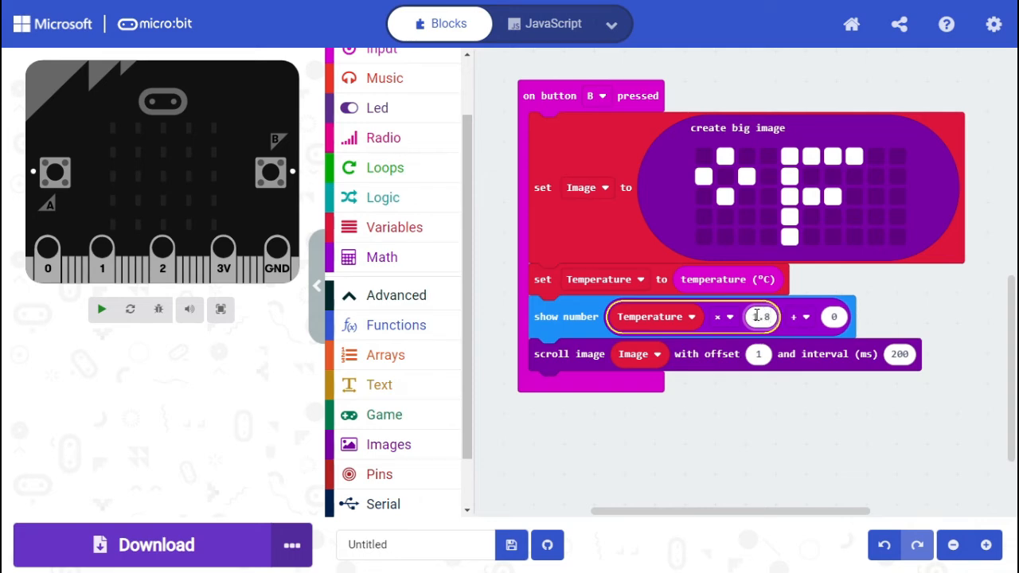
pyautogui.click(833, 317)
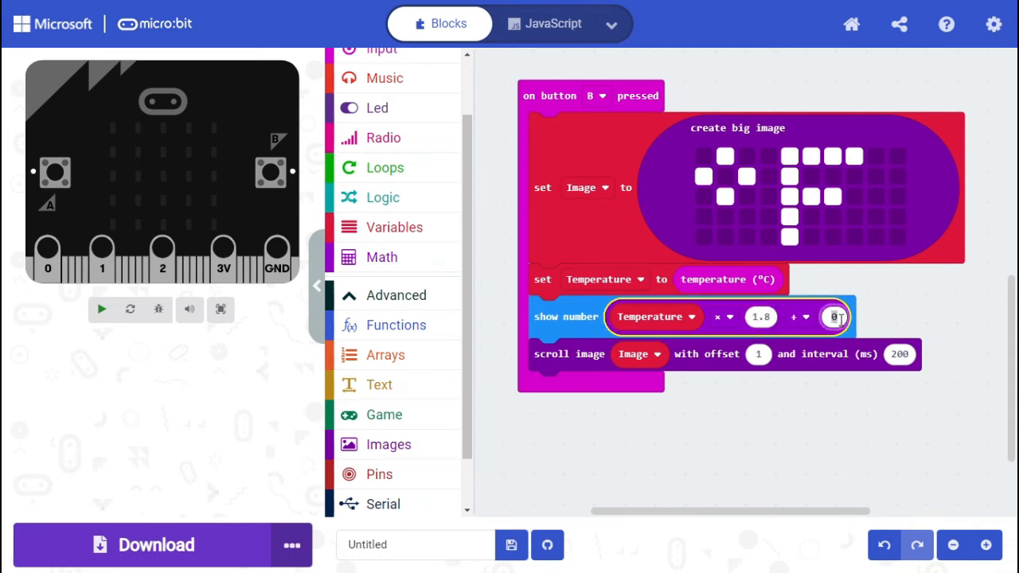
pyautogui.write('32')
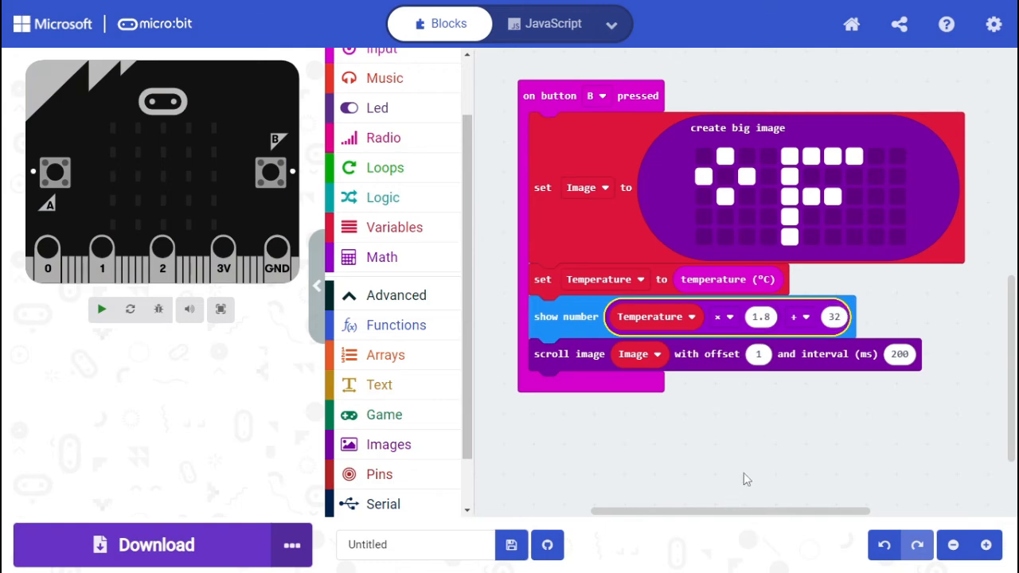
# Duplicate the button B handler, switch it to A+B, and give it only a clear screen block.
pyautogui.rightClick(549, 103)
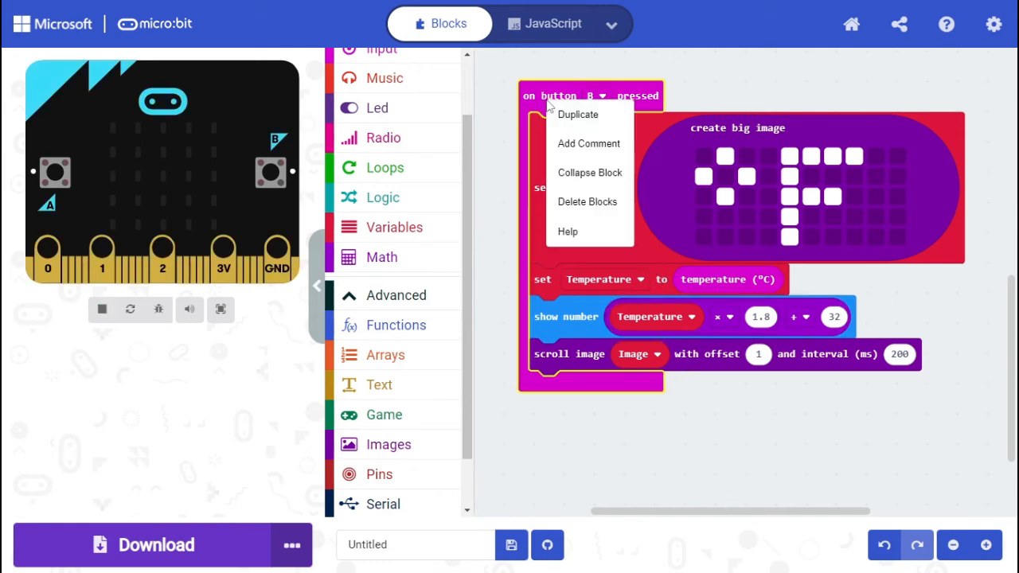
pyautogui.click(577, 113)
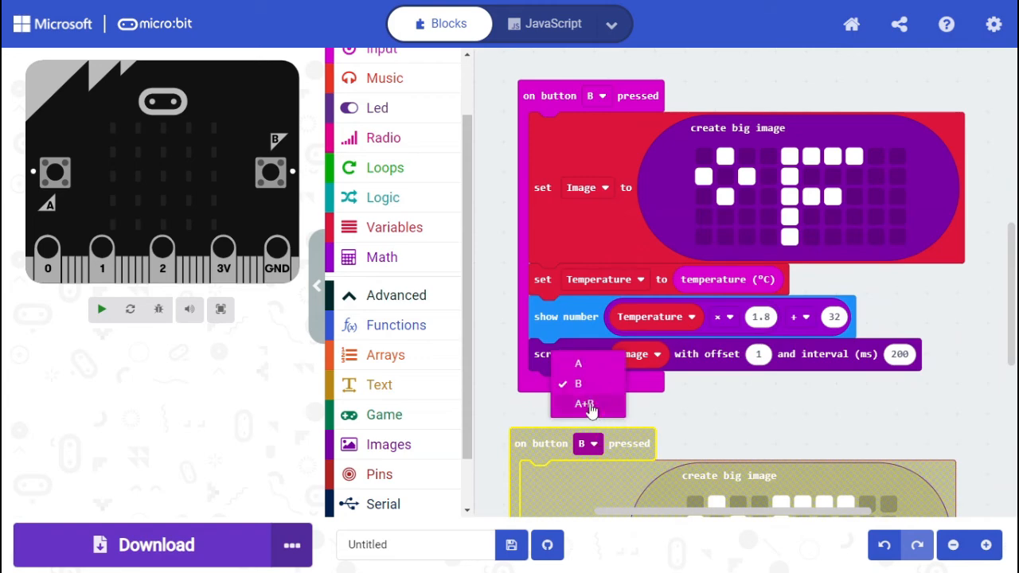
pyautogui.click(583, 404)
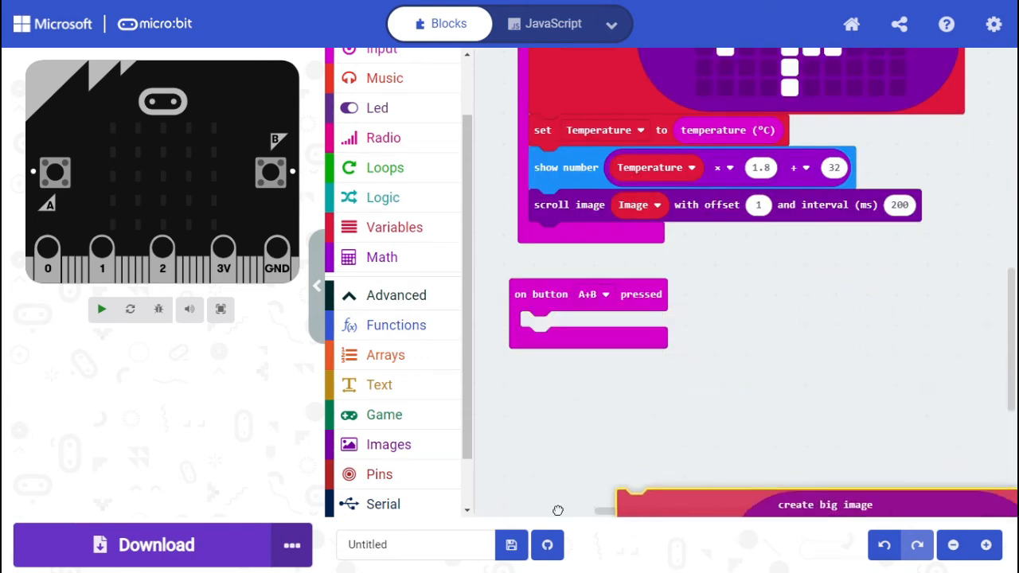
pyautogui.click(382, 92)
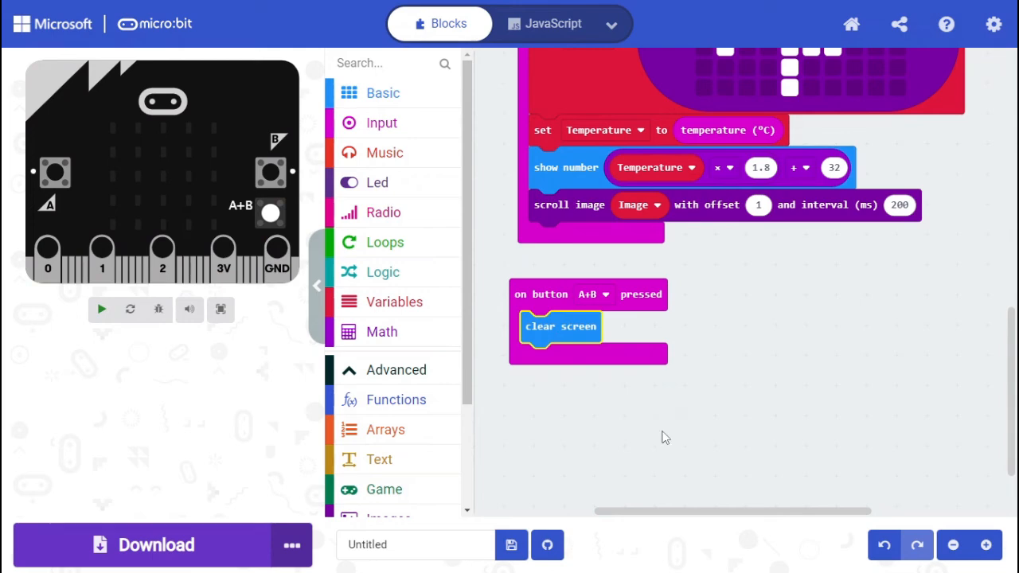
pyautogui.click(101, 309)
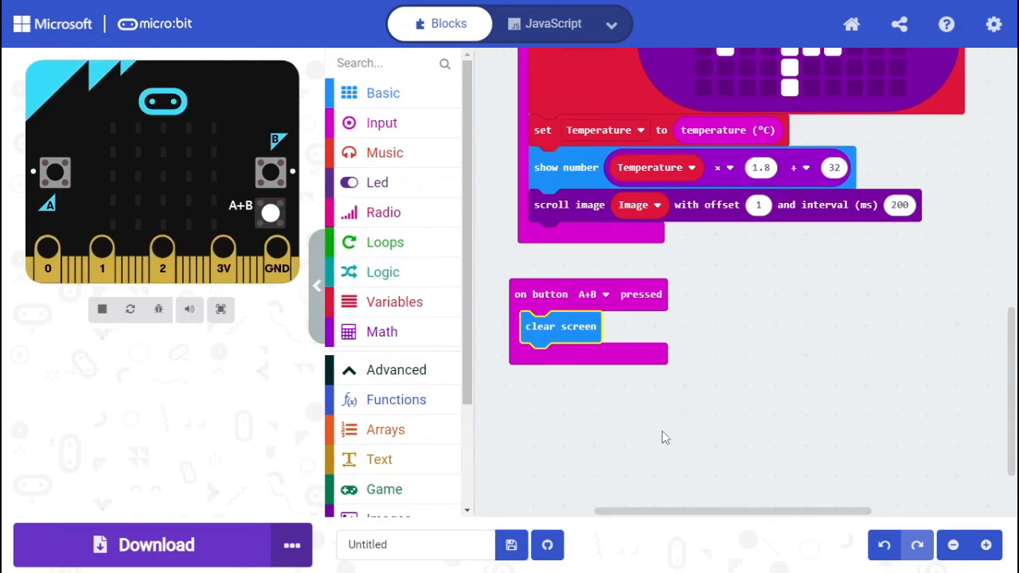